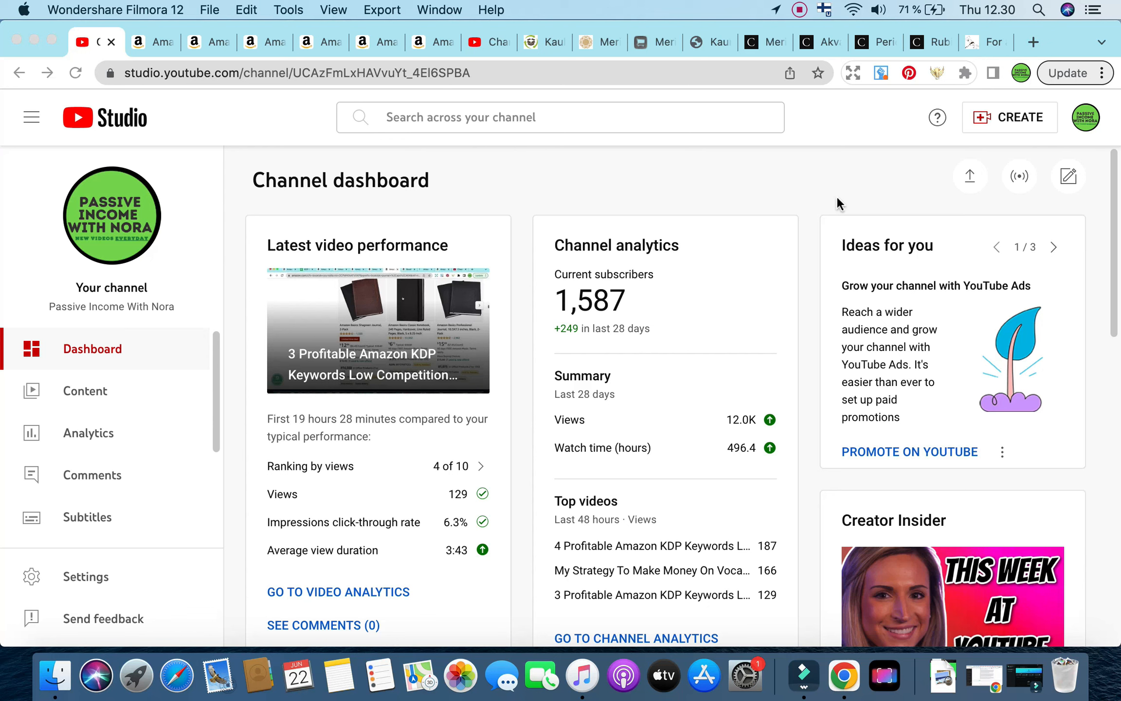
mouse_move(326, 43)
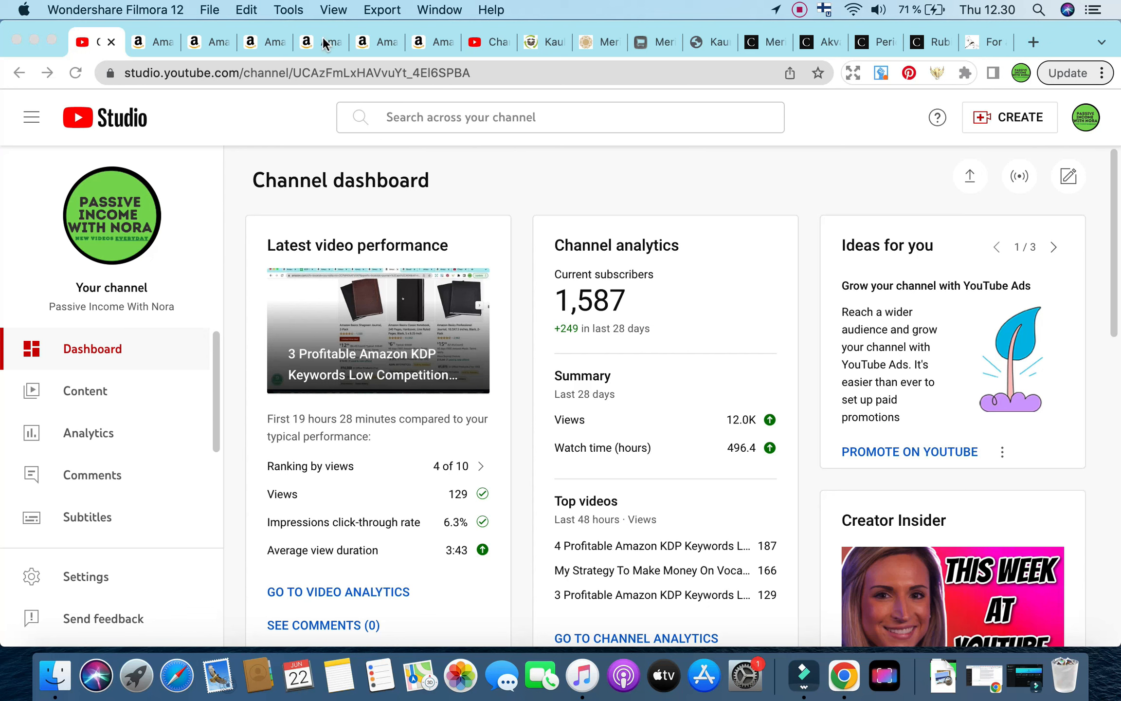
mouse_move(323, 43)
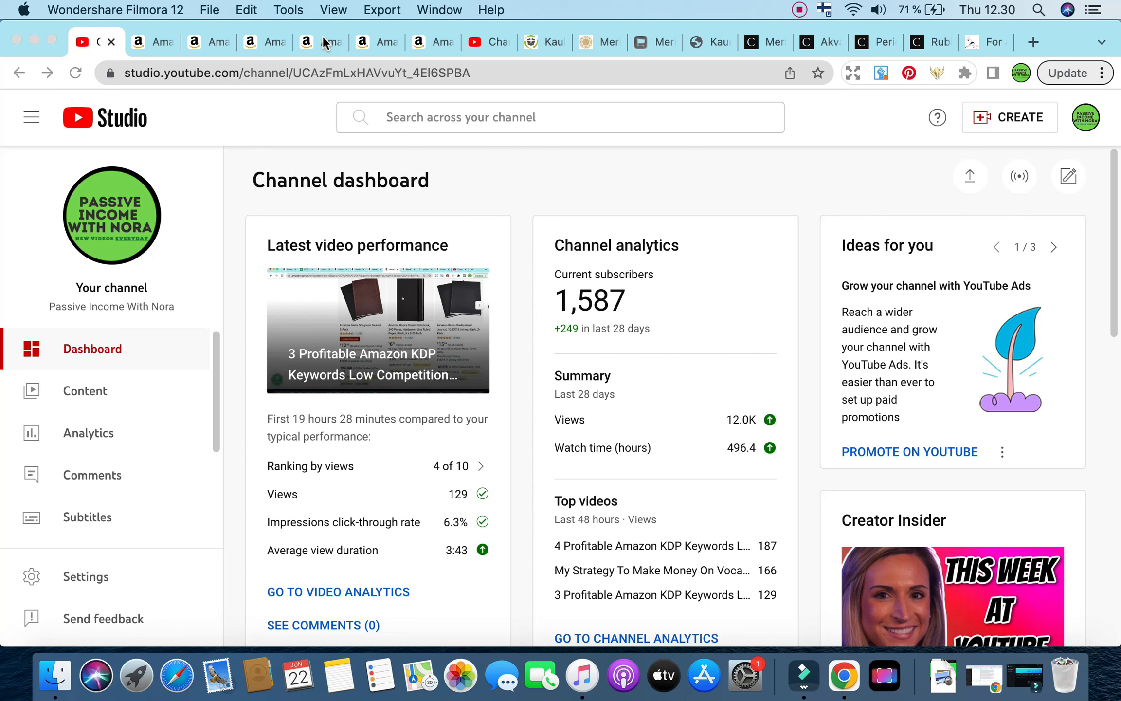
- Show the 'auto service repair invoice' results with 210 results and niche score 43
left_click(319, 42)
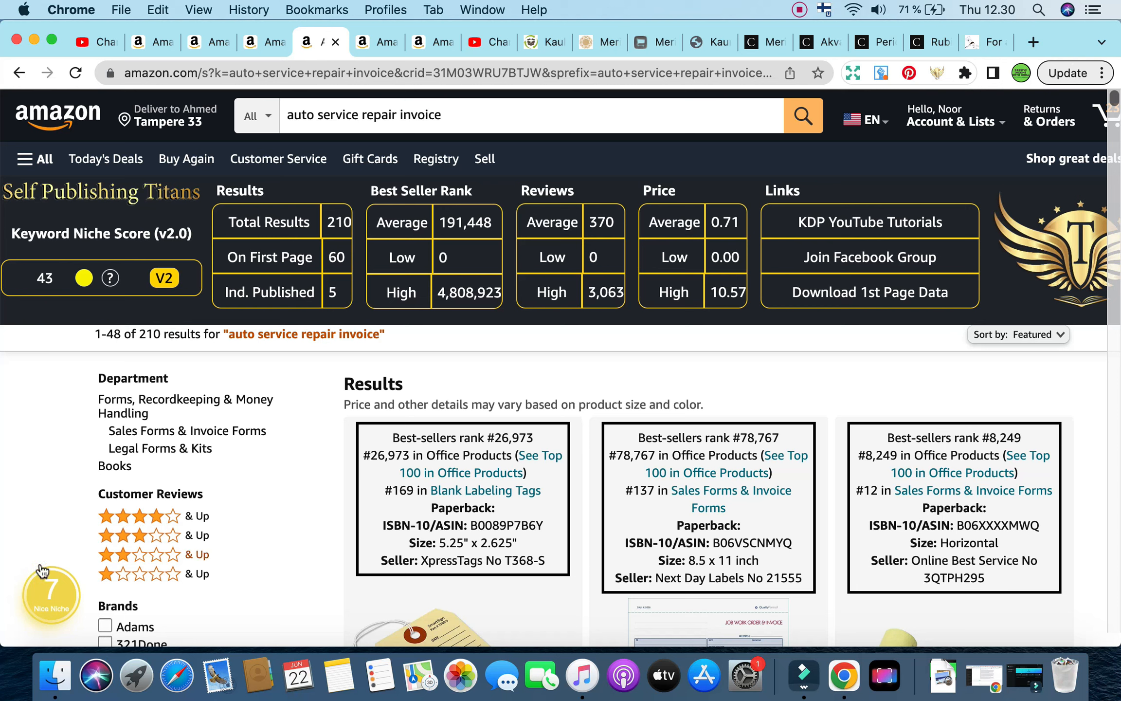
mouse_move(63, 629)
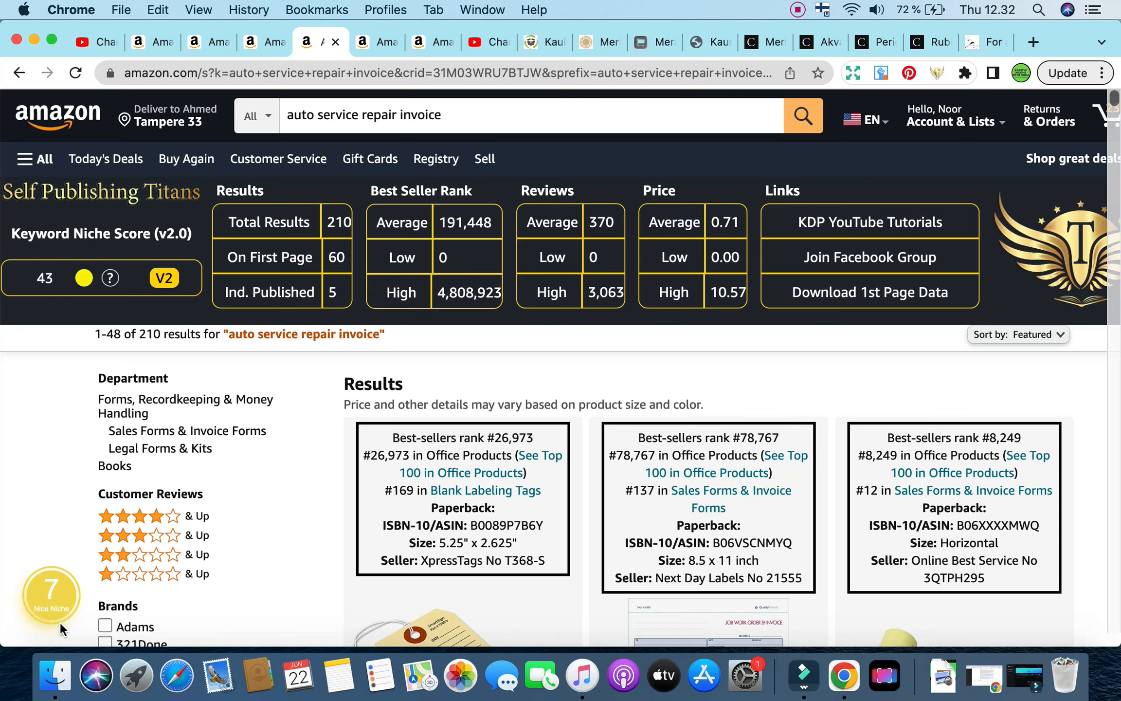
- Scroll down to the Cherry, TOPS and Auto Repair Invoice Book listings
scroll("down", 3)
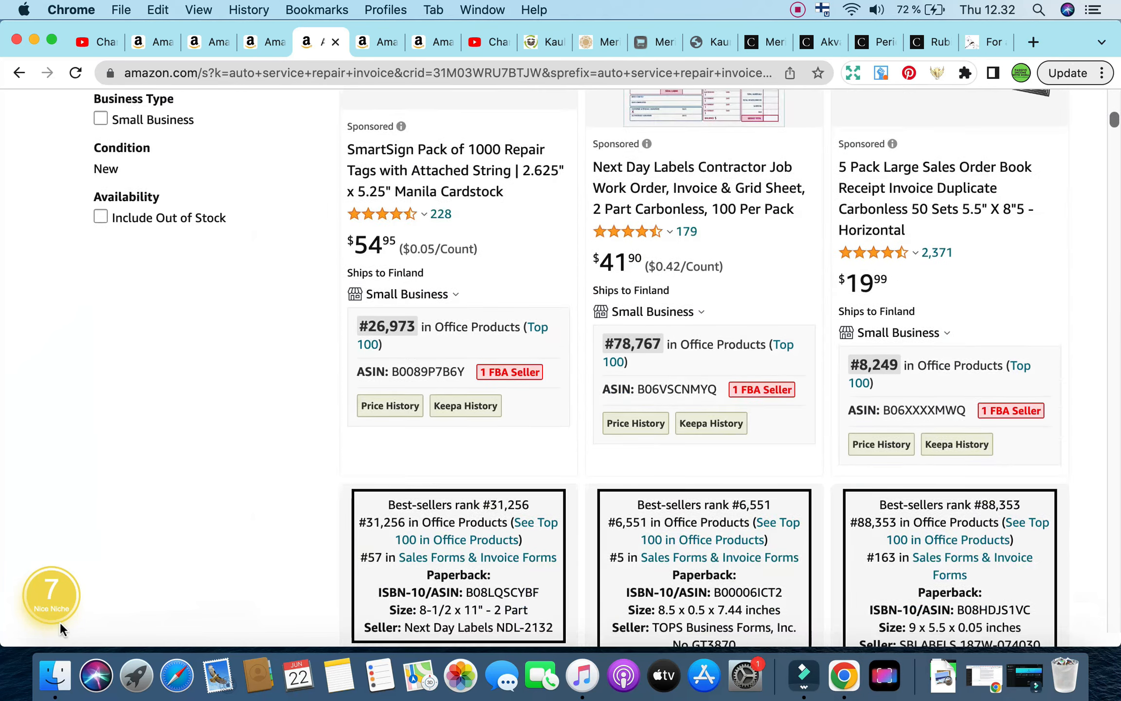
scroll("down", 3)
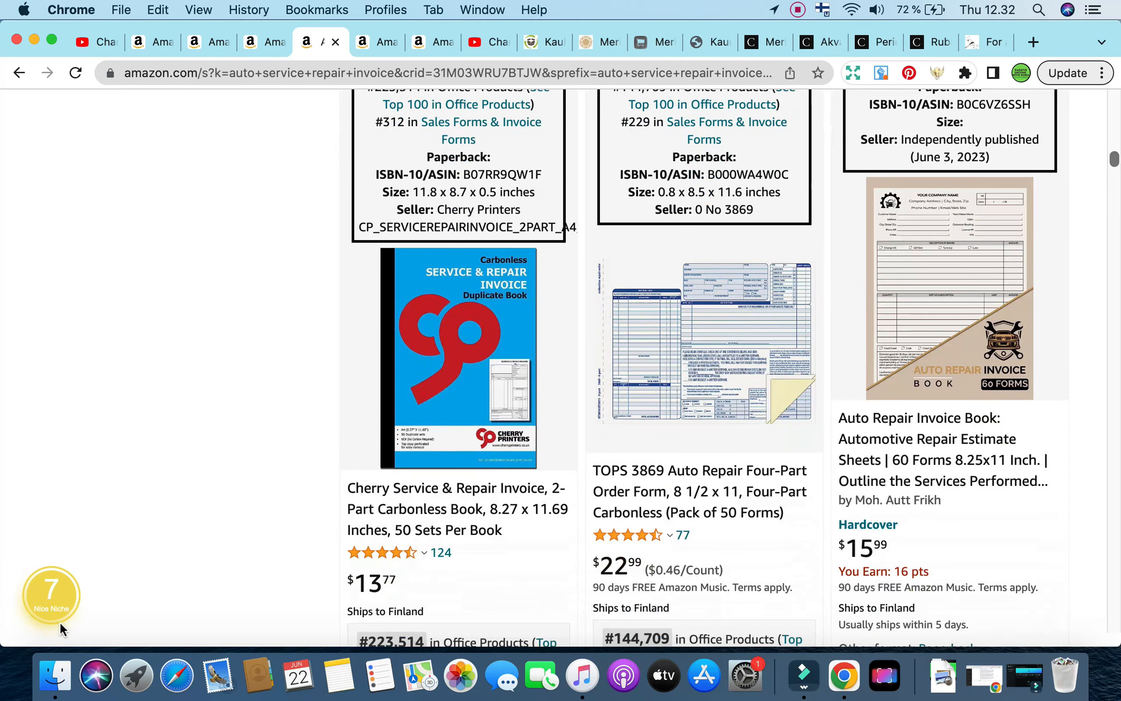
scroll("down", 3)
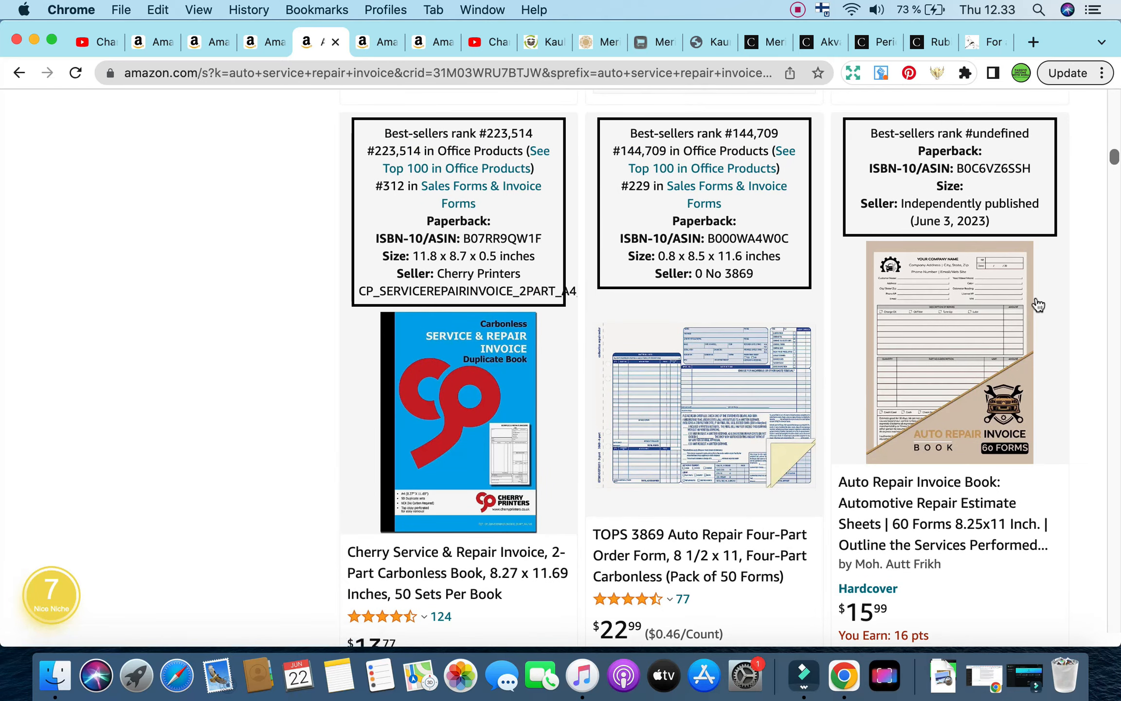
mouse_move(951, 351)
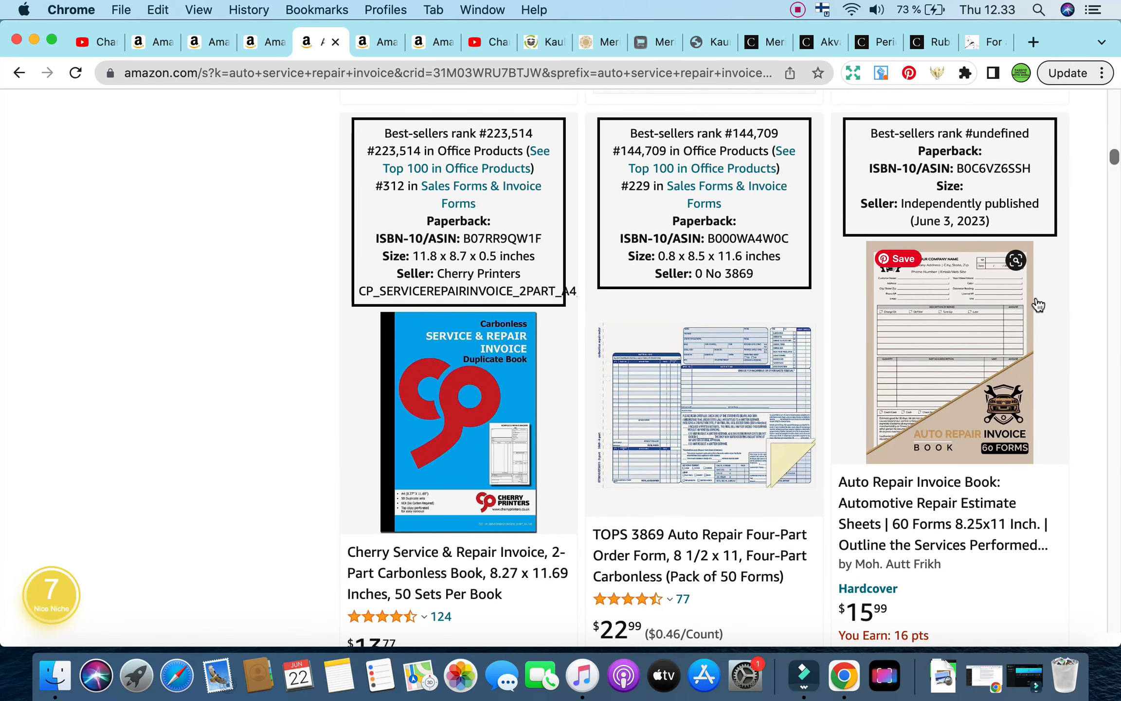
- Scroll to keep the $15.99 hardcover Auto Repair Invoice Book listing in view
scroll("down", 3)
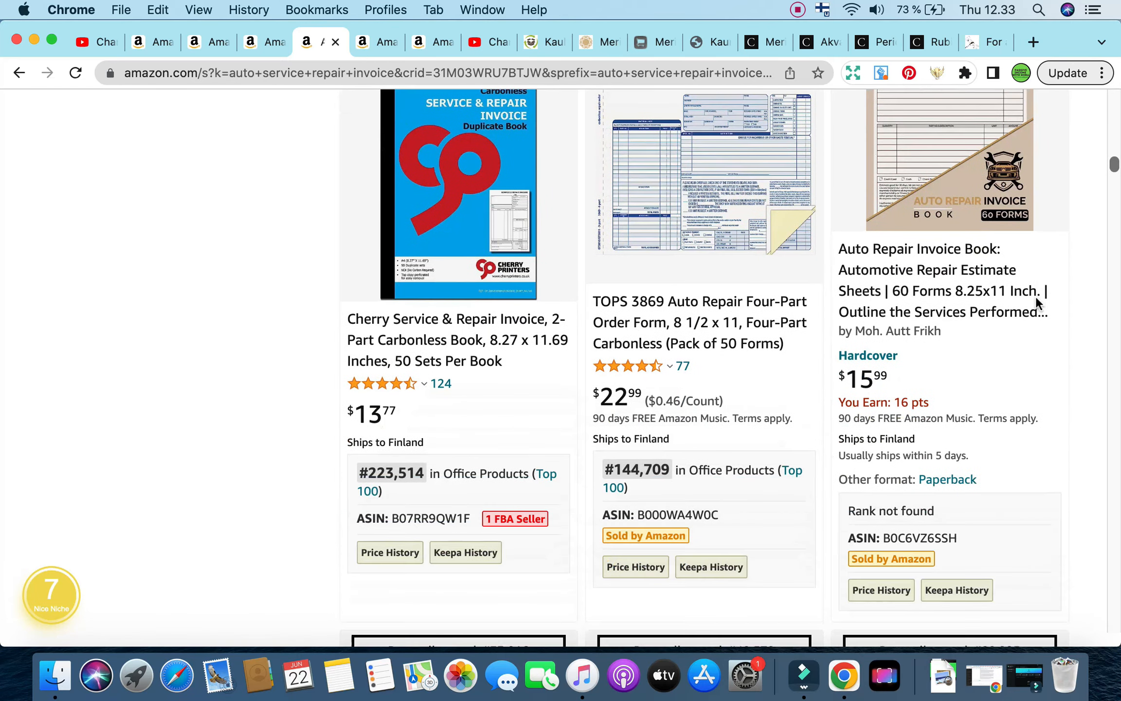
scroll("down", 3)
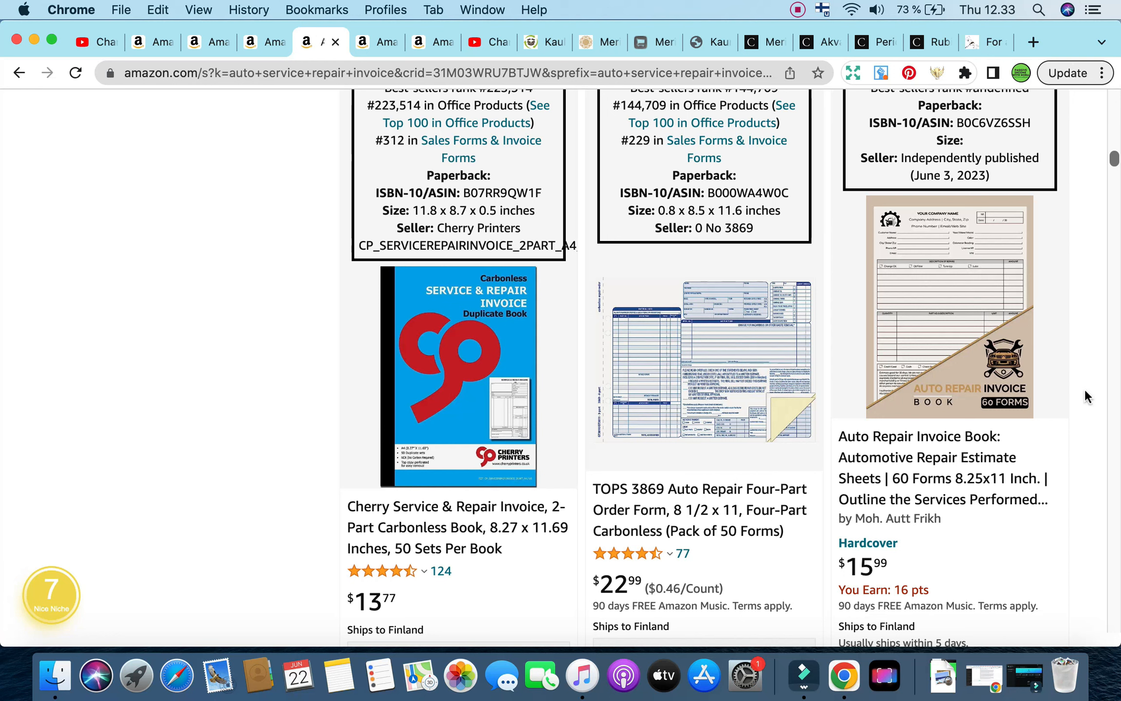
mouse_move(963, 425)
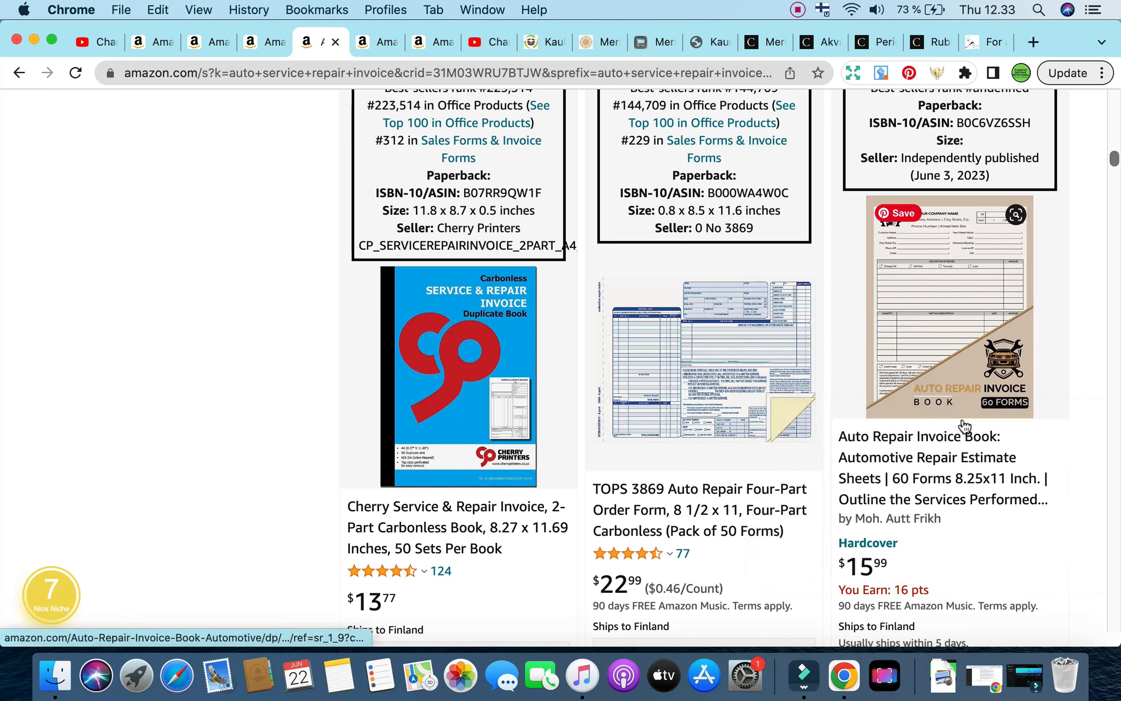
mouse_move(966, 352)
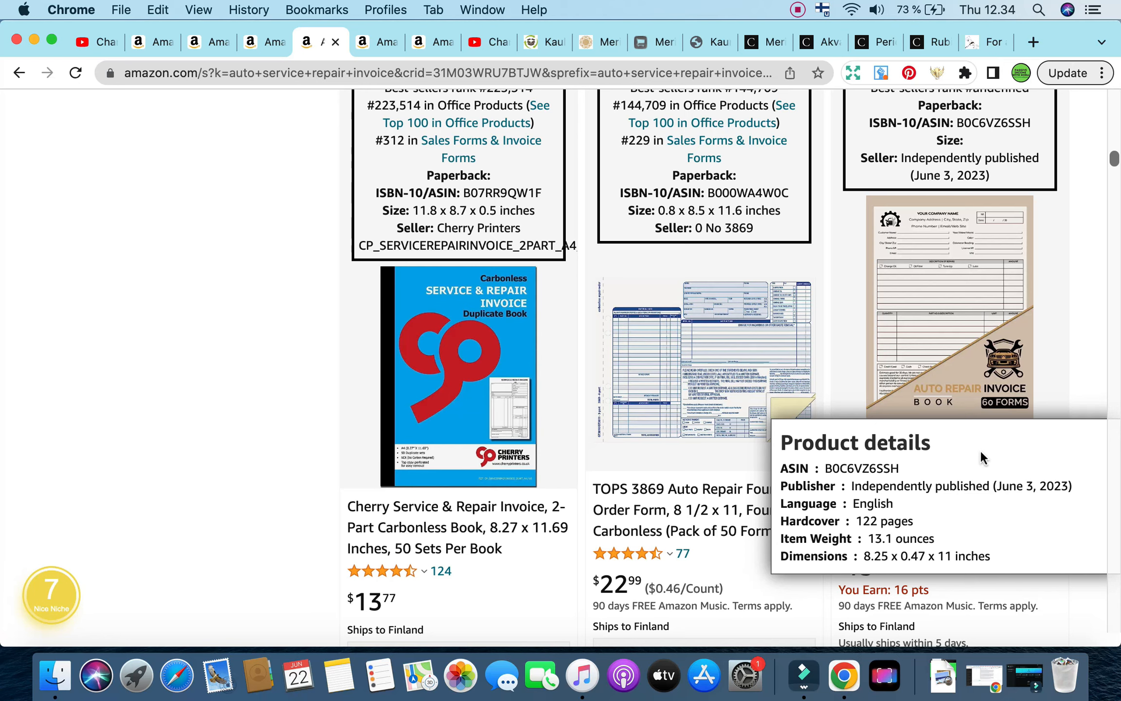
scroll("down", 3)
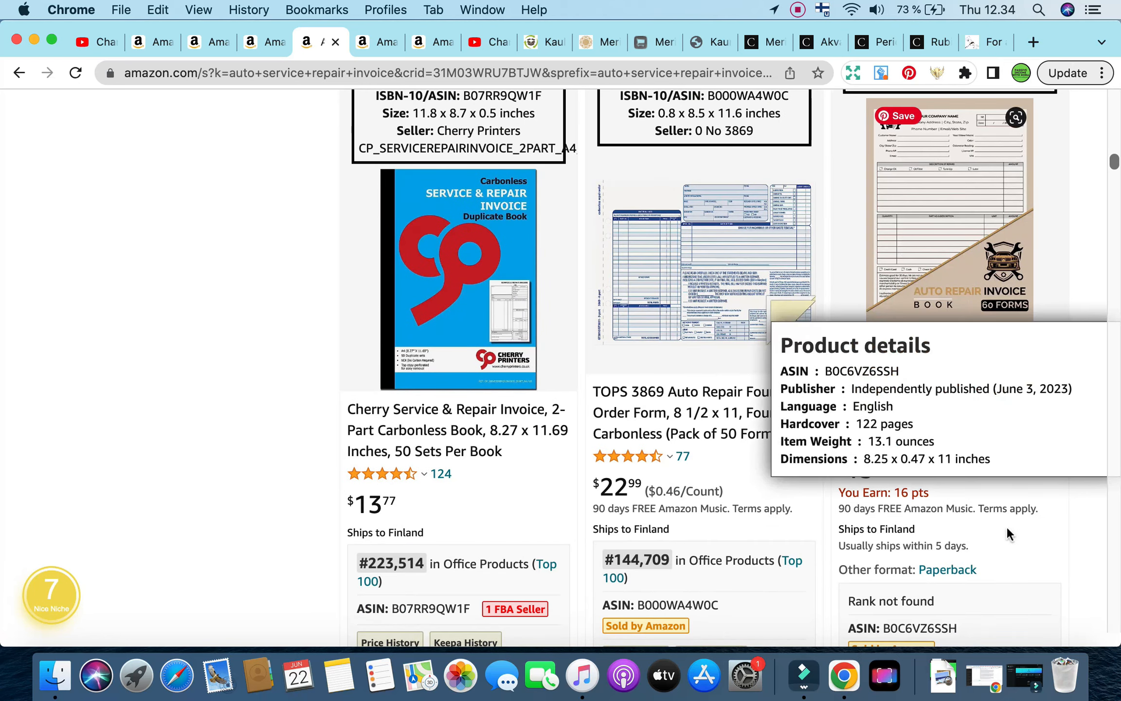
scroll("down", 3)
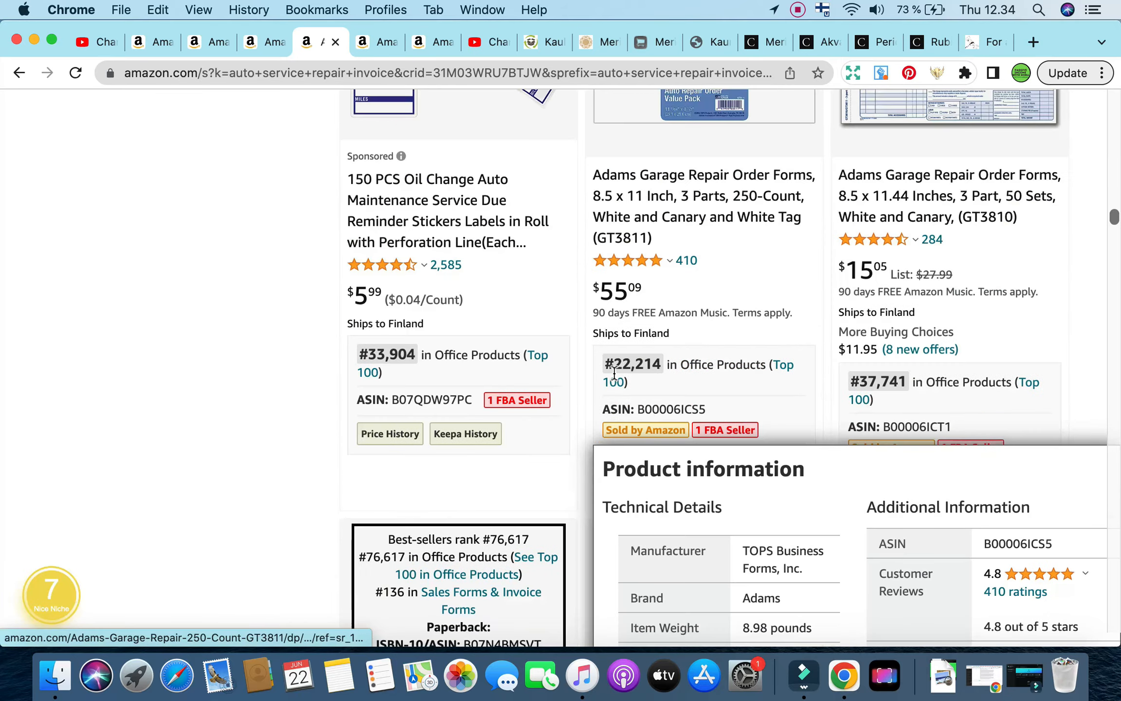
scroll("down", 3)
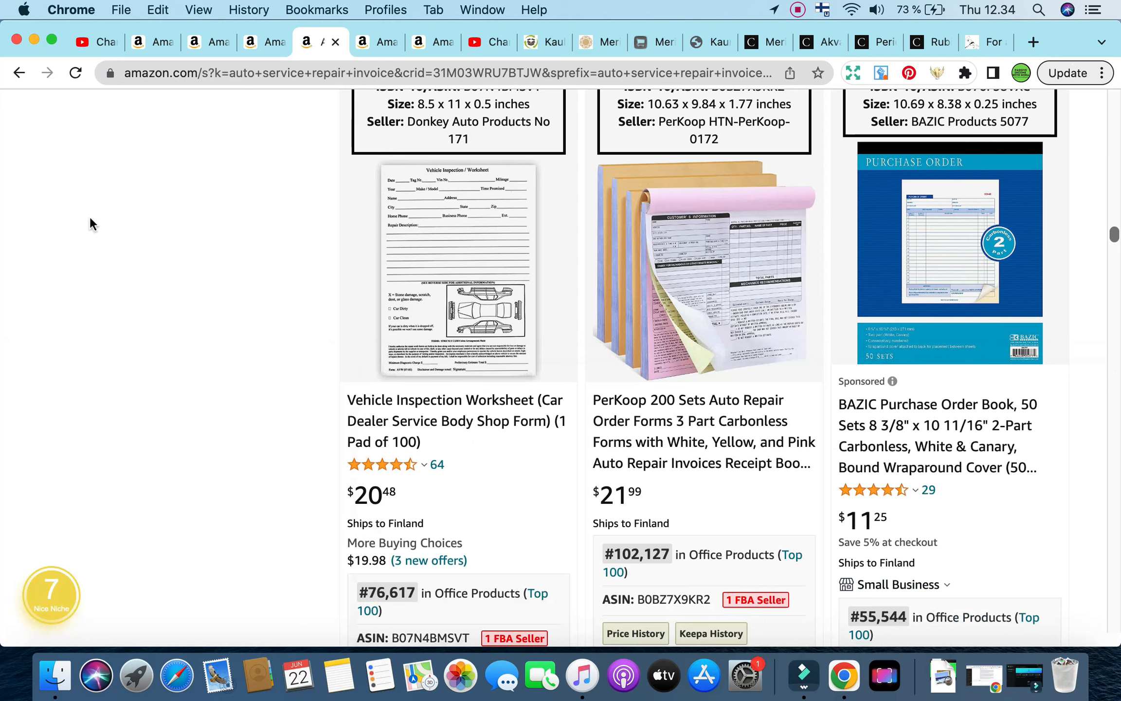
scroll("down", 3)
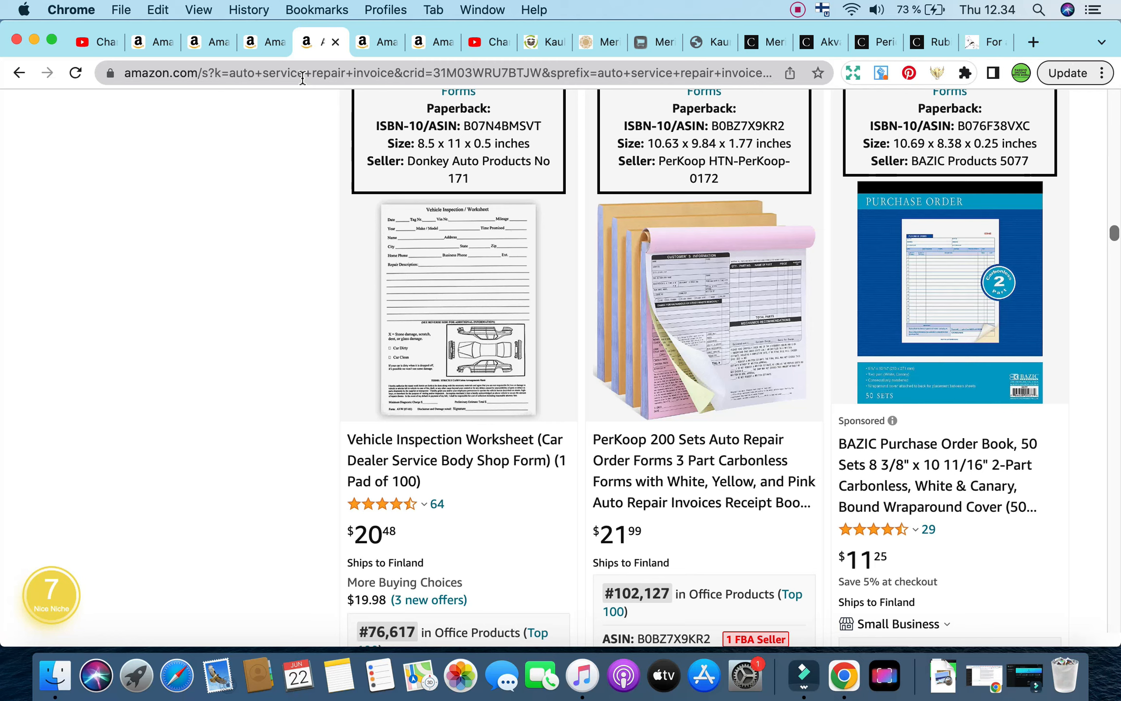
mouse_move(665, 460)
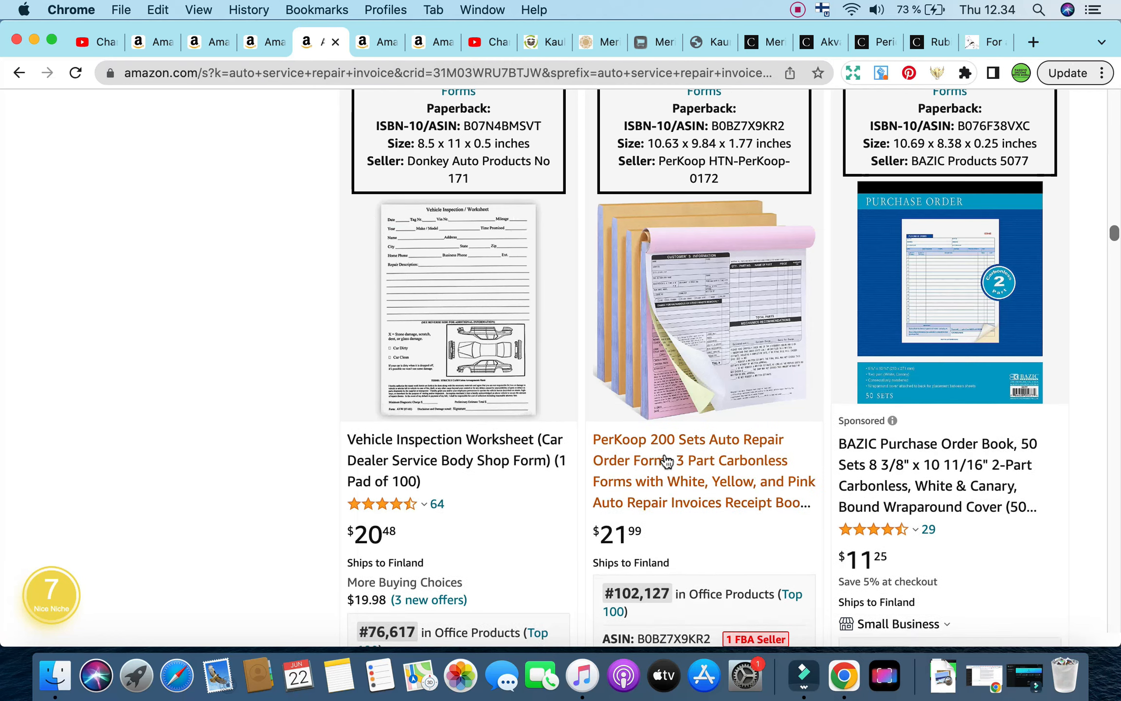
scroll("down", 3)
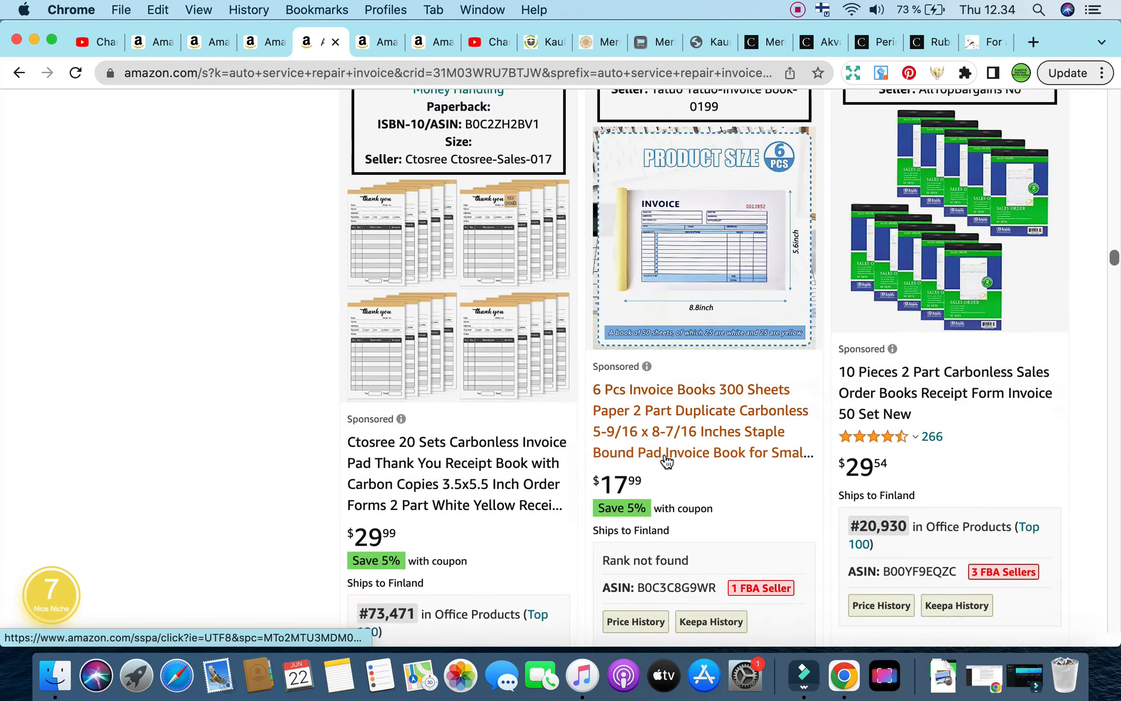
scroll("down", 3)
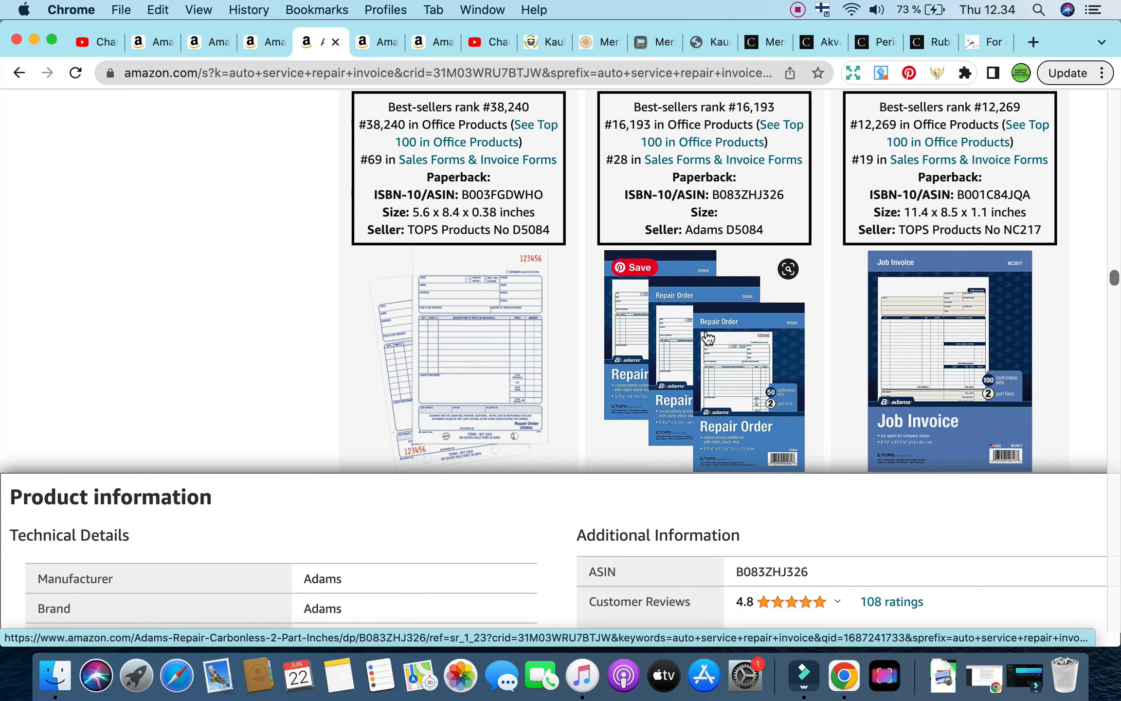
mouse_move(735, 418)
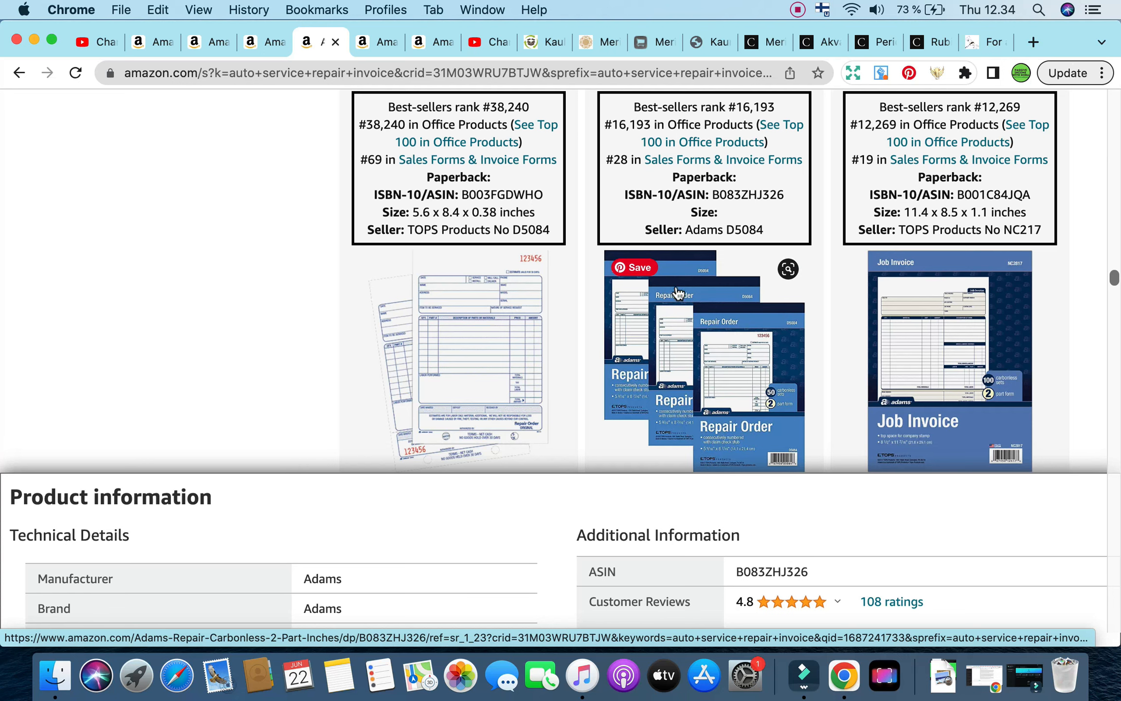
mouse_move(676, 386)
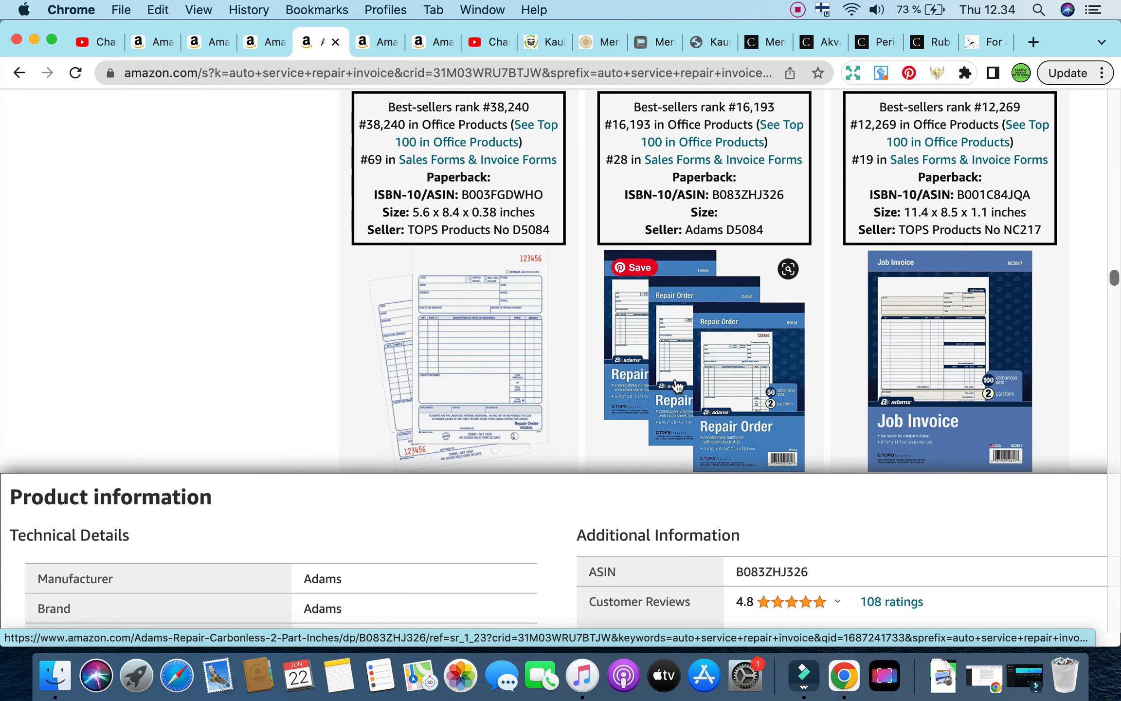
scroll("down", 3)
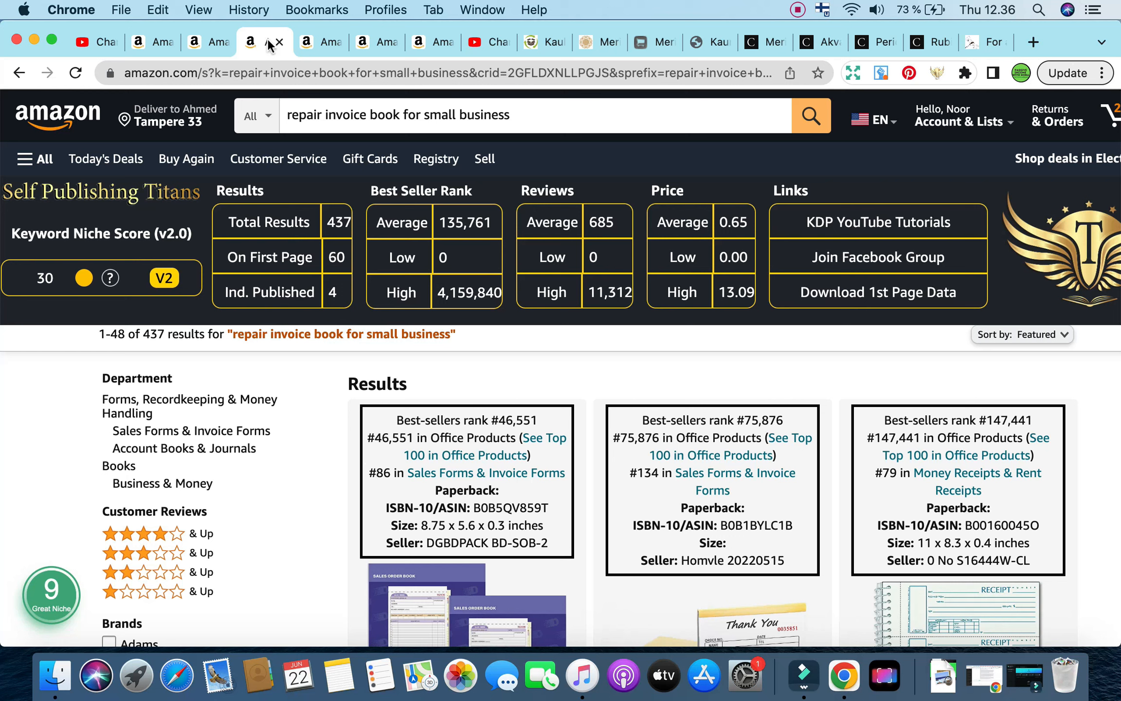
mouse_move(89, 572)
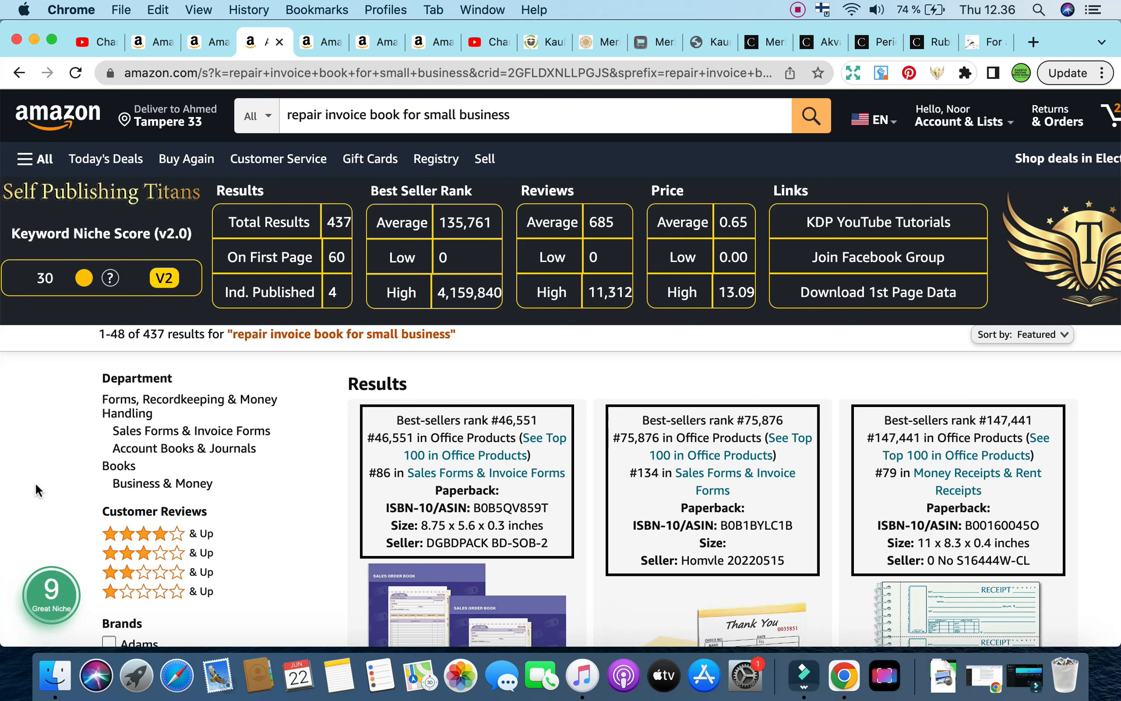
mouse_move(221, 38)
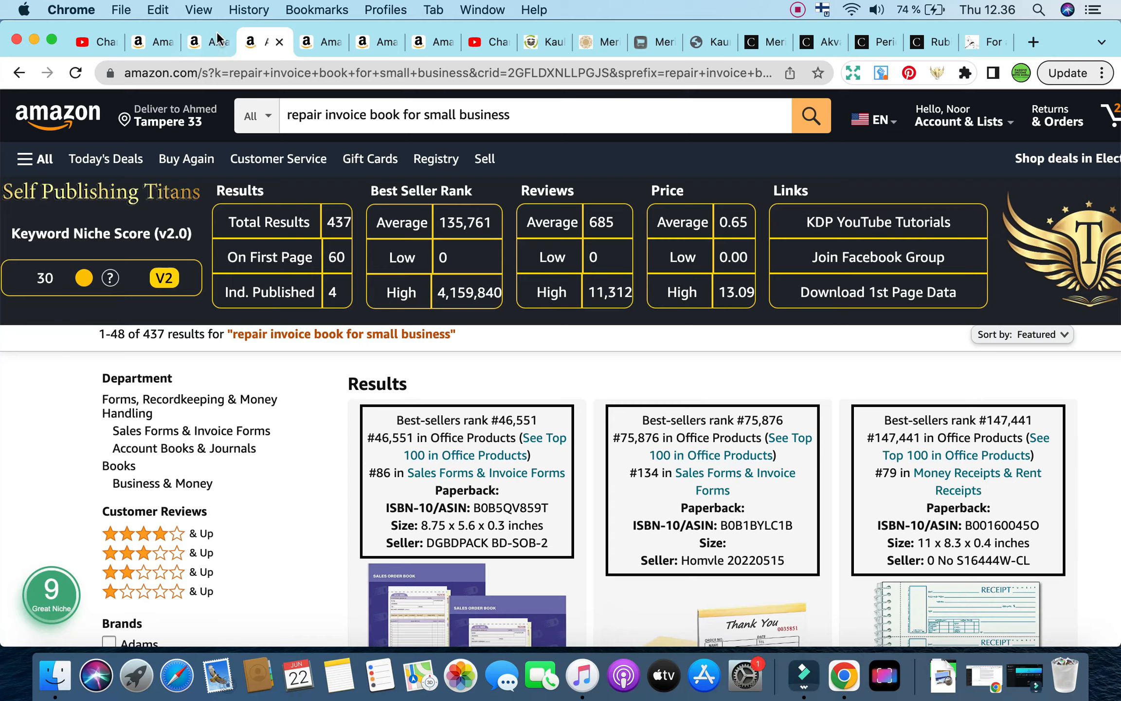
- Show the Vehicle Maintenance Log results with 1,232 total and niche score 30
left_click(199, 43)
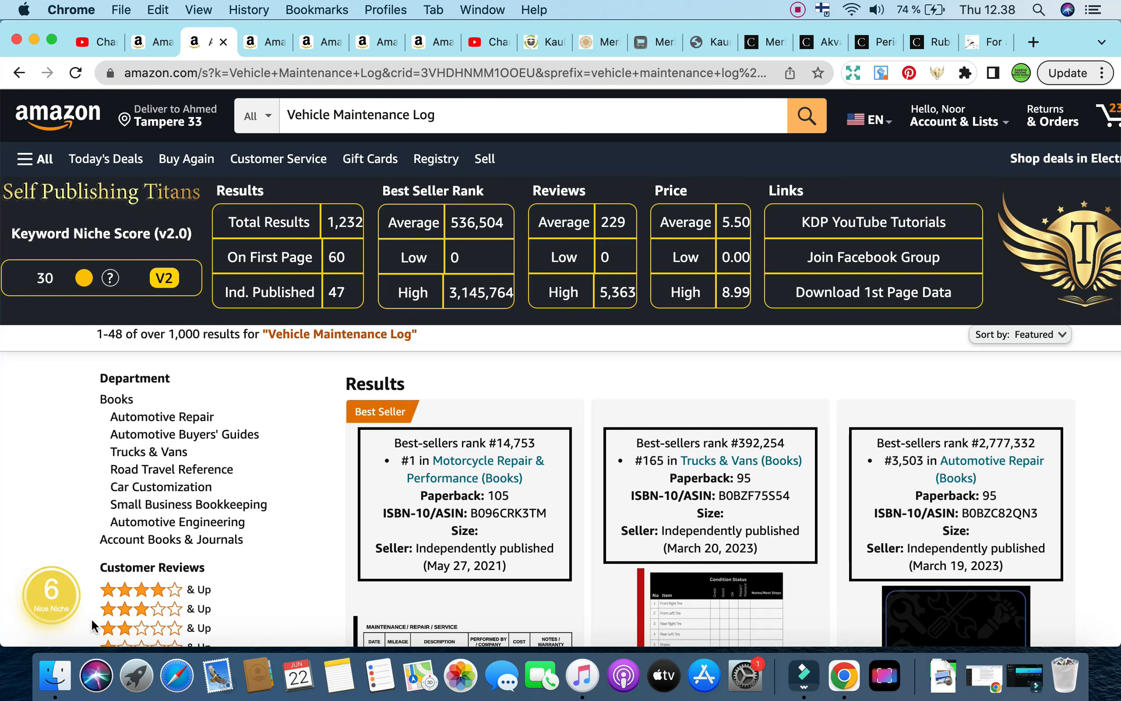
mouse_move(551, 198)
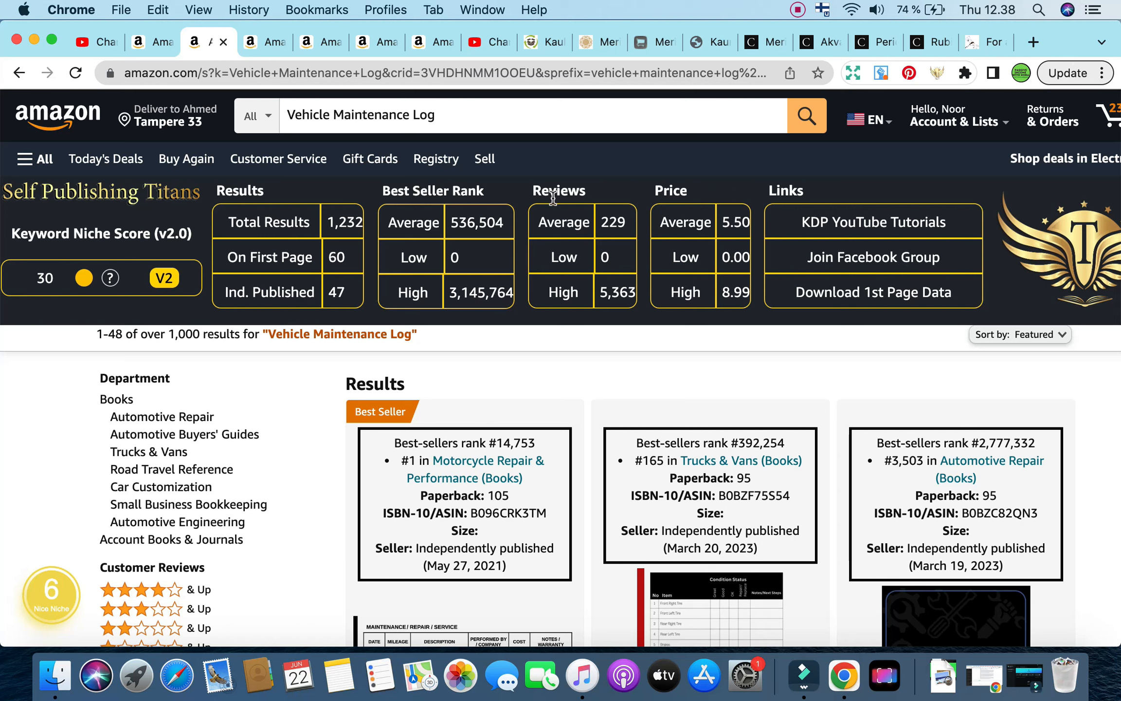
mouse_move(518, 371)
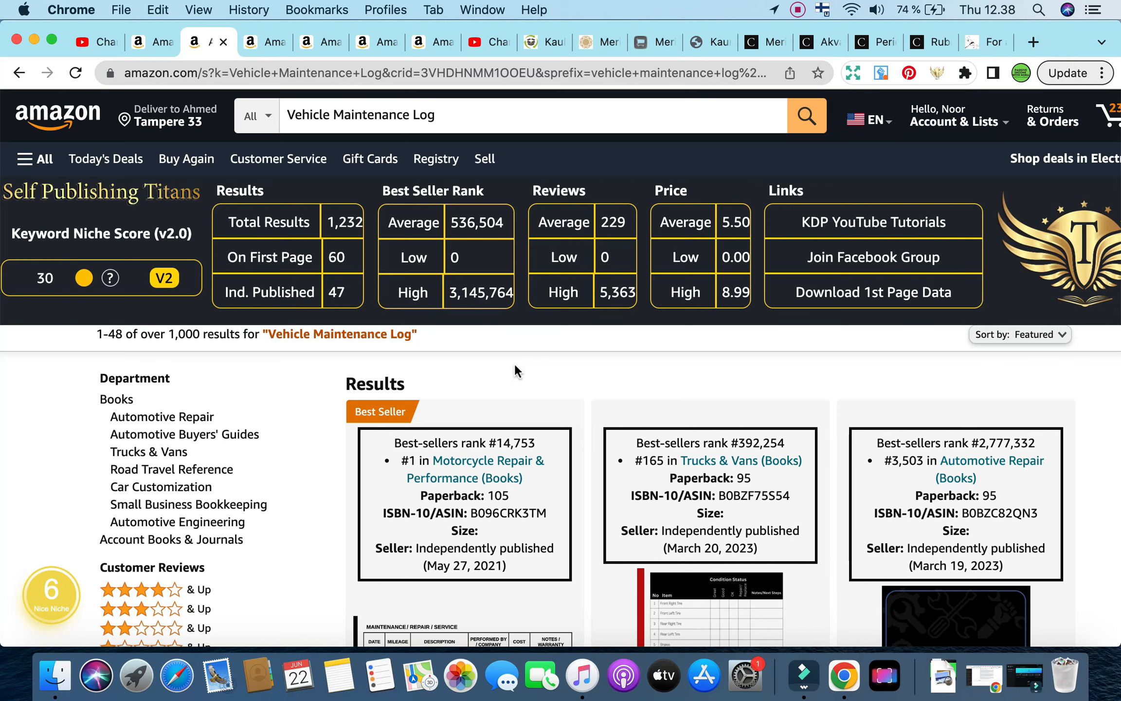
scroll("down", 3)
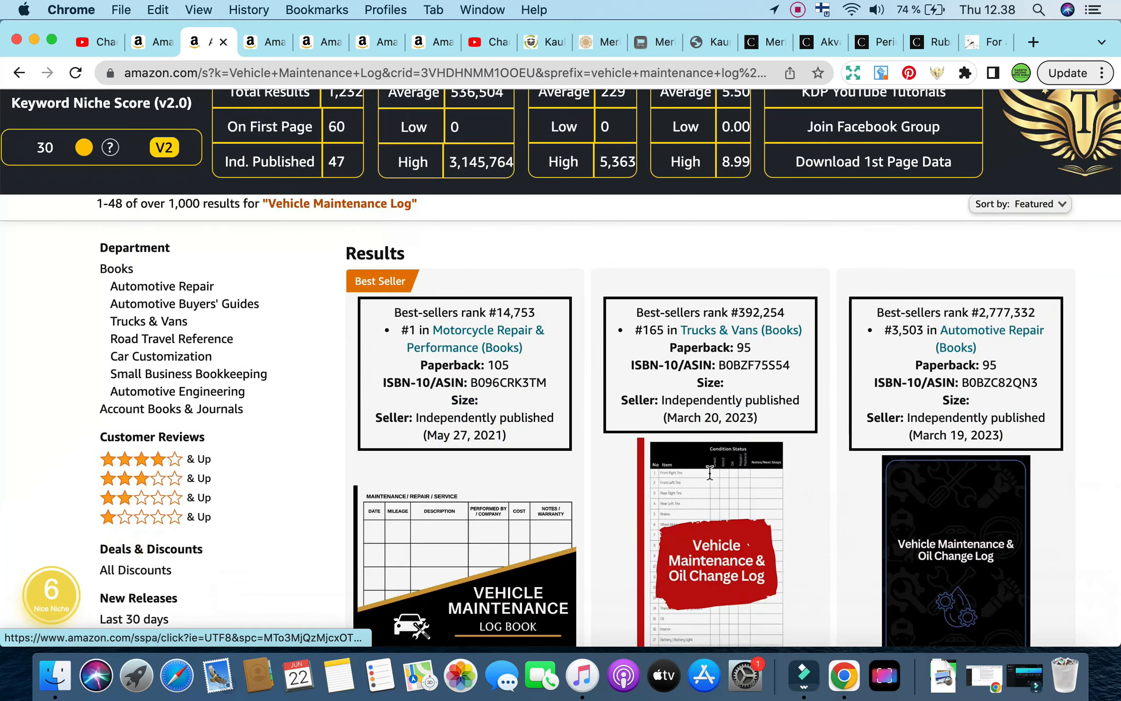
scroll("down", 3)
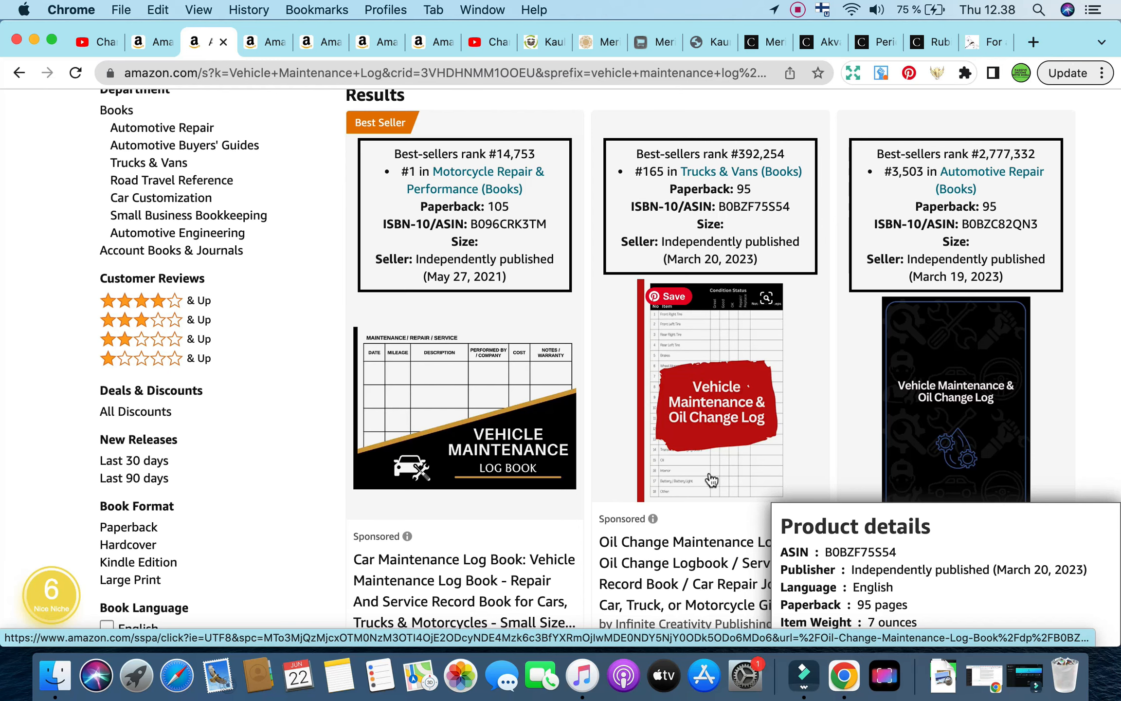
scroll("down", 3)
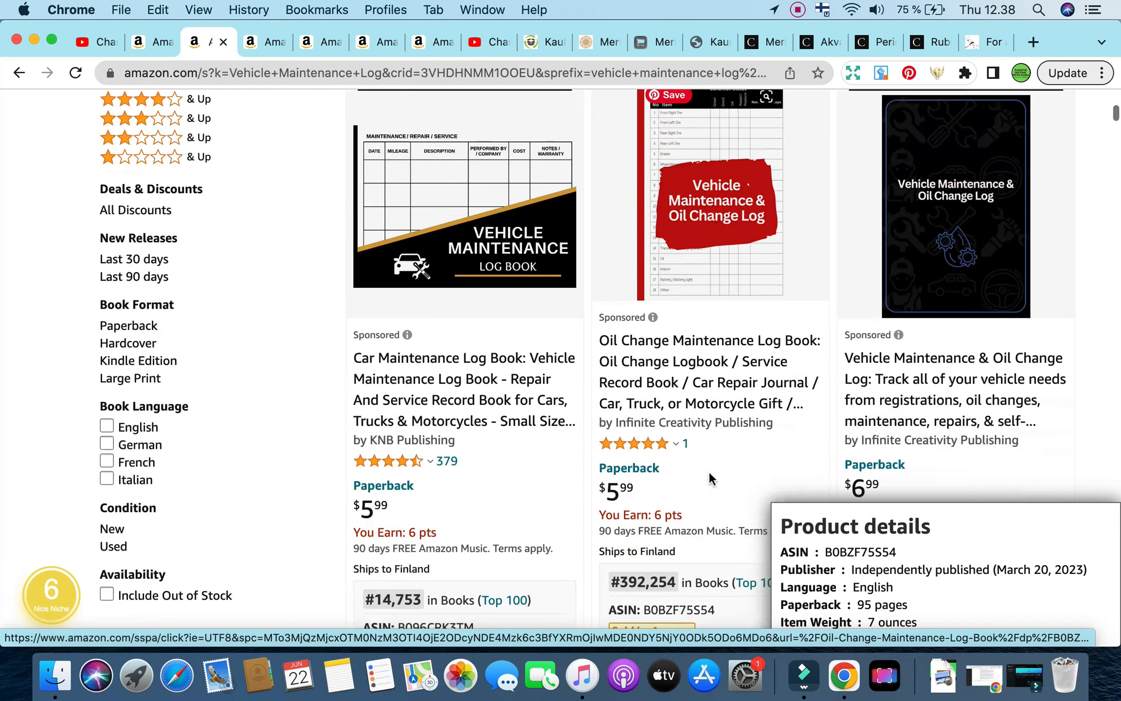
scroll("down", 3)
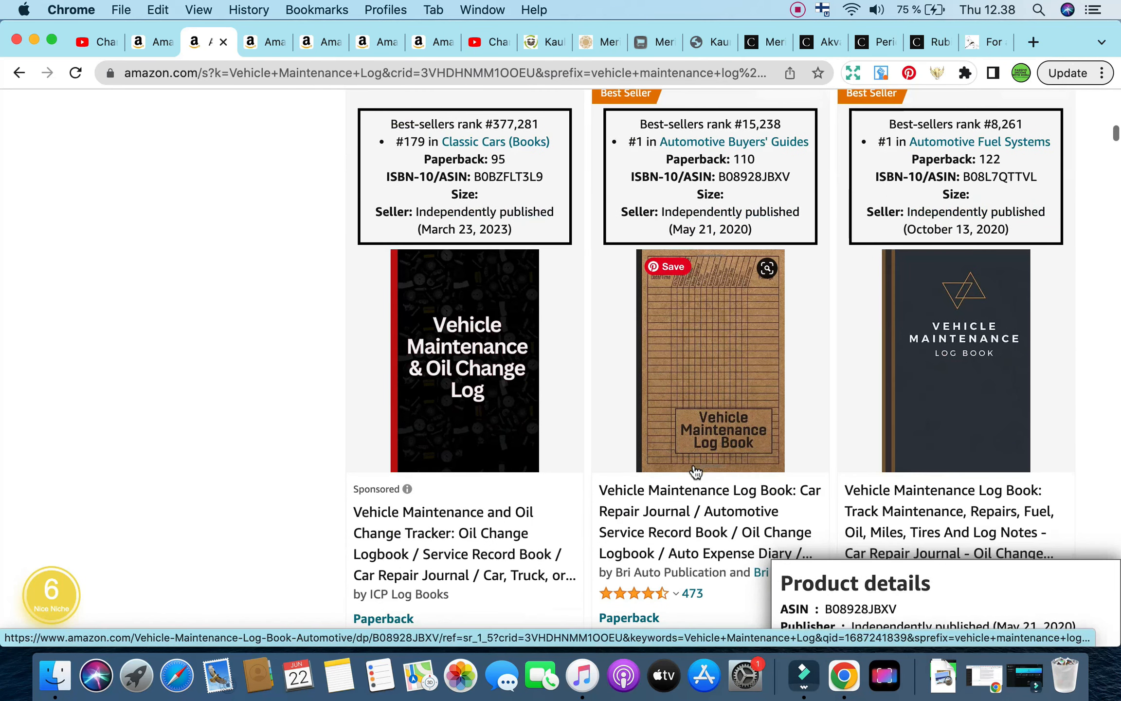
scroll("down", 3)
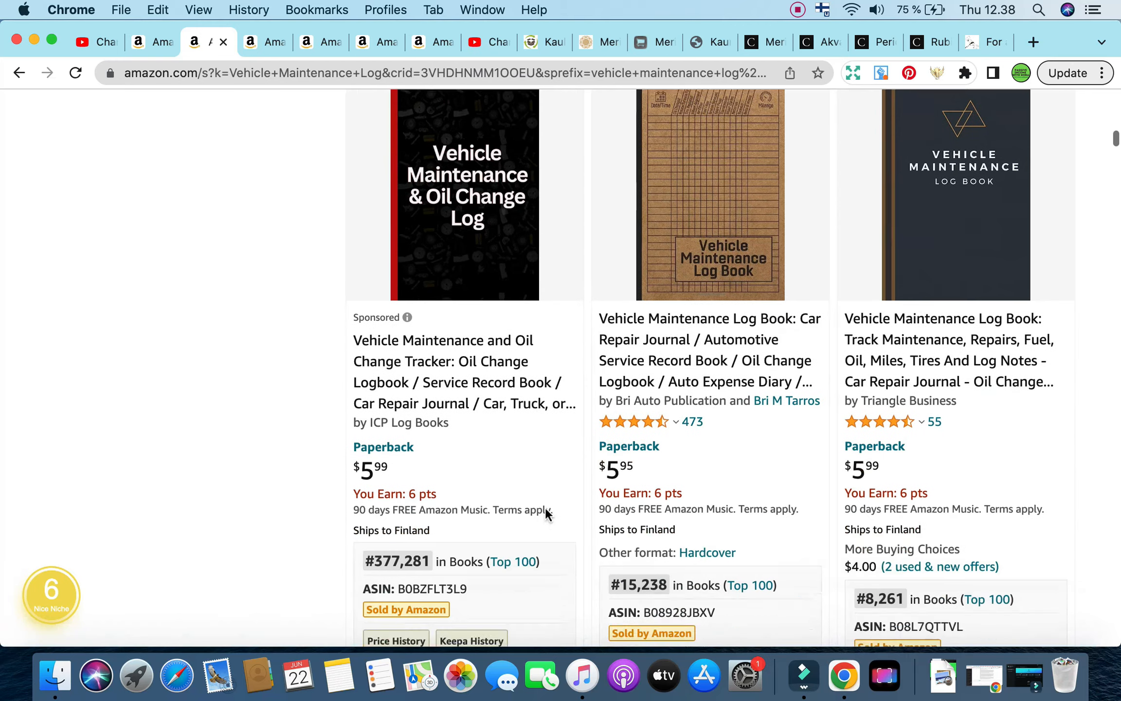
scroll("down", 3)
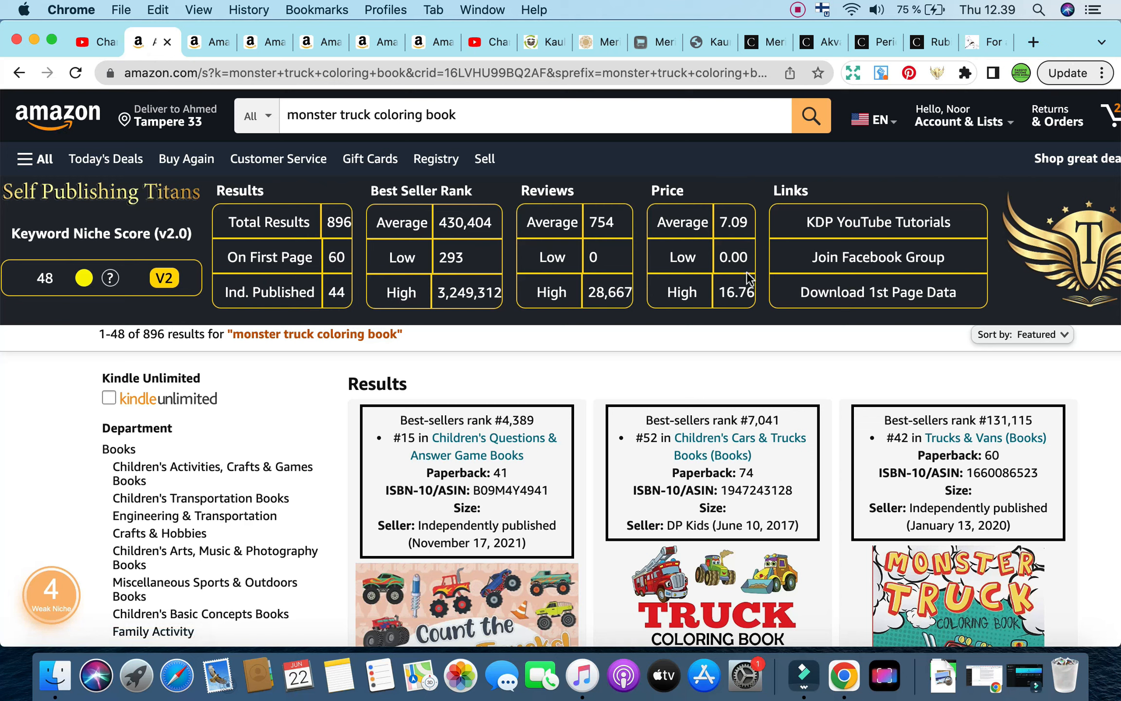
mouse_move(96, 654)
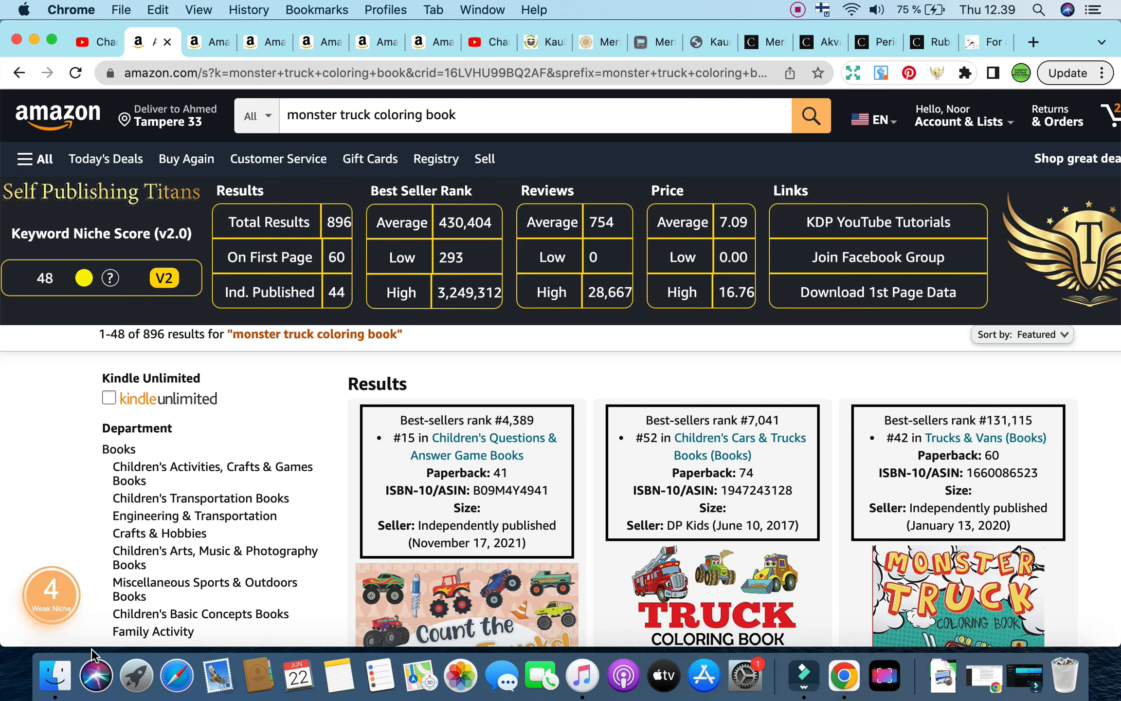
mouse_move(511, 172)
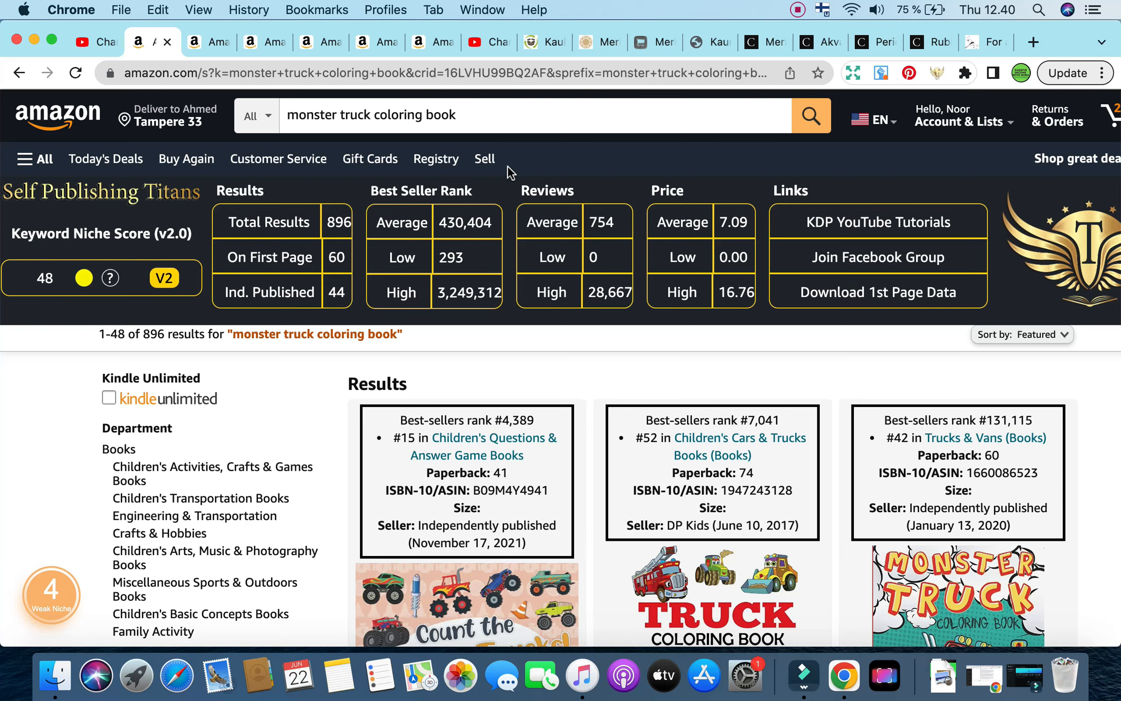
scroll("down", 3)
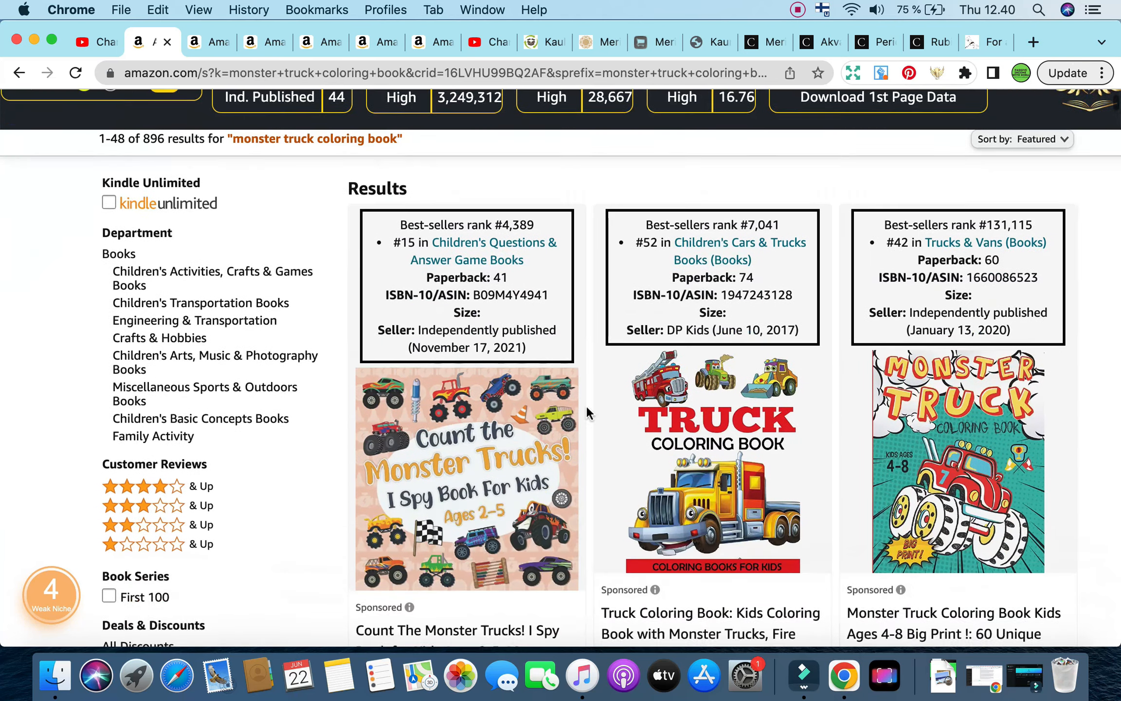
scroll("down", 3)
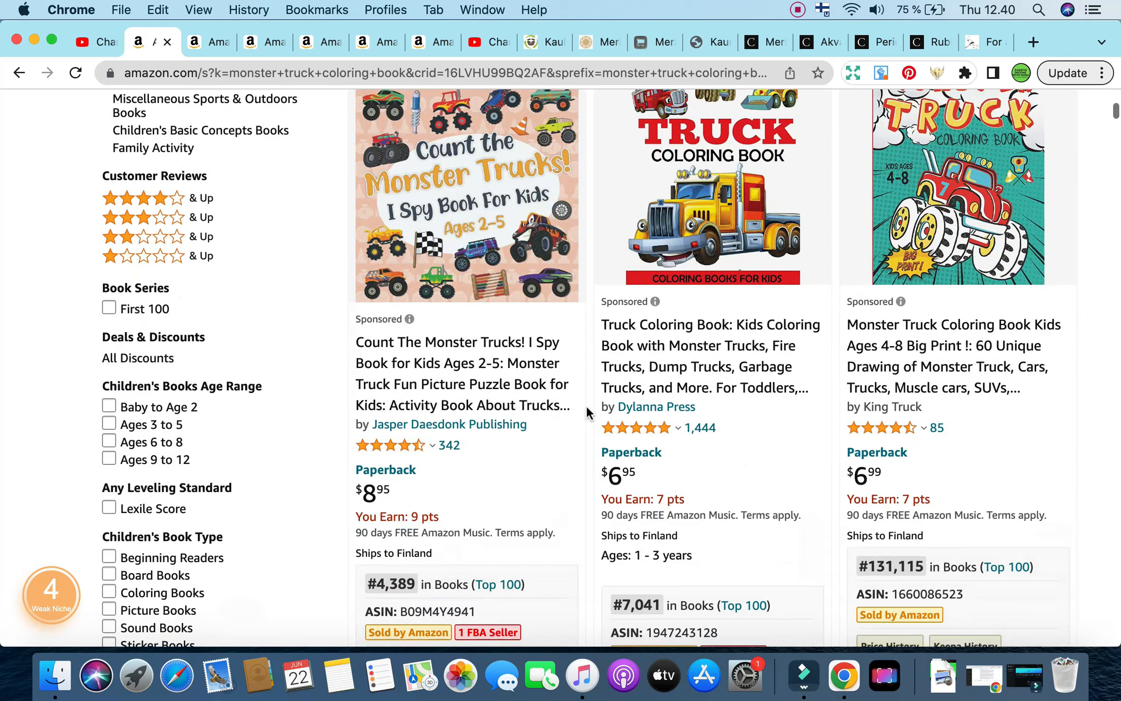
scroll("down", 3)
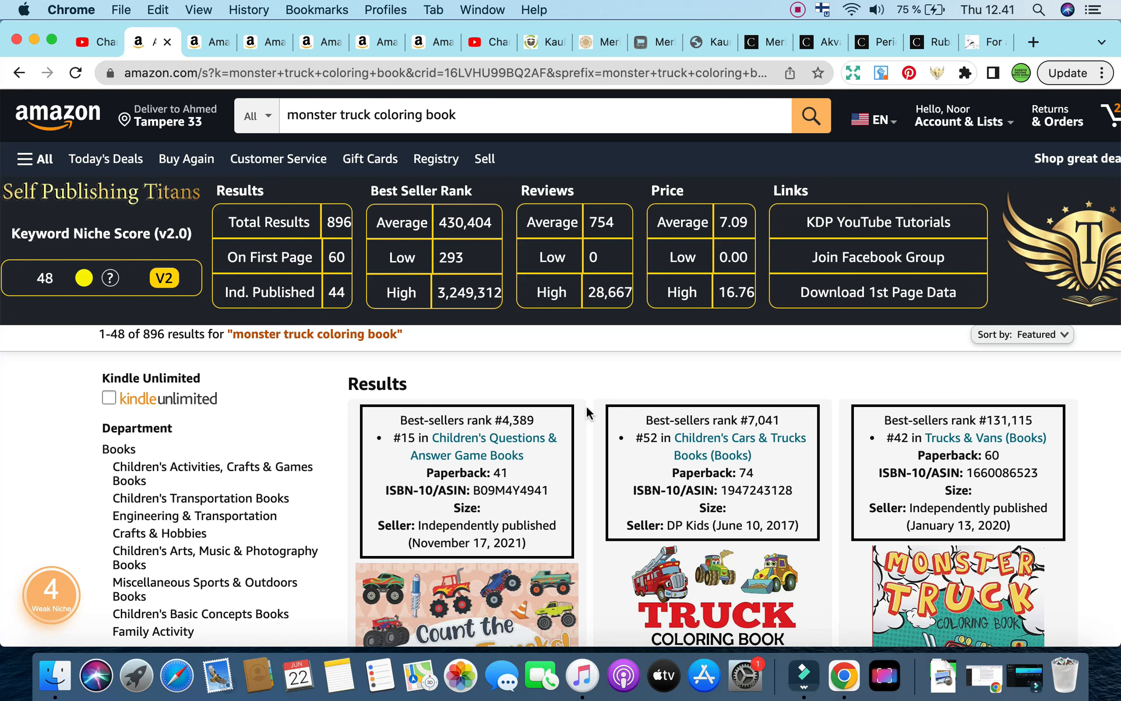
mouse_move(428, 129)
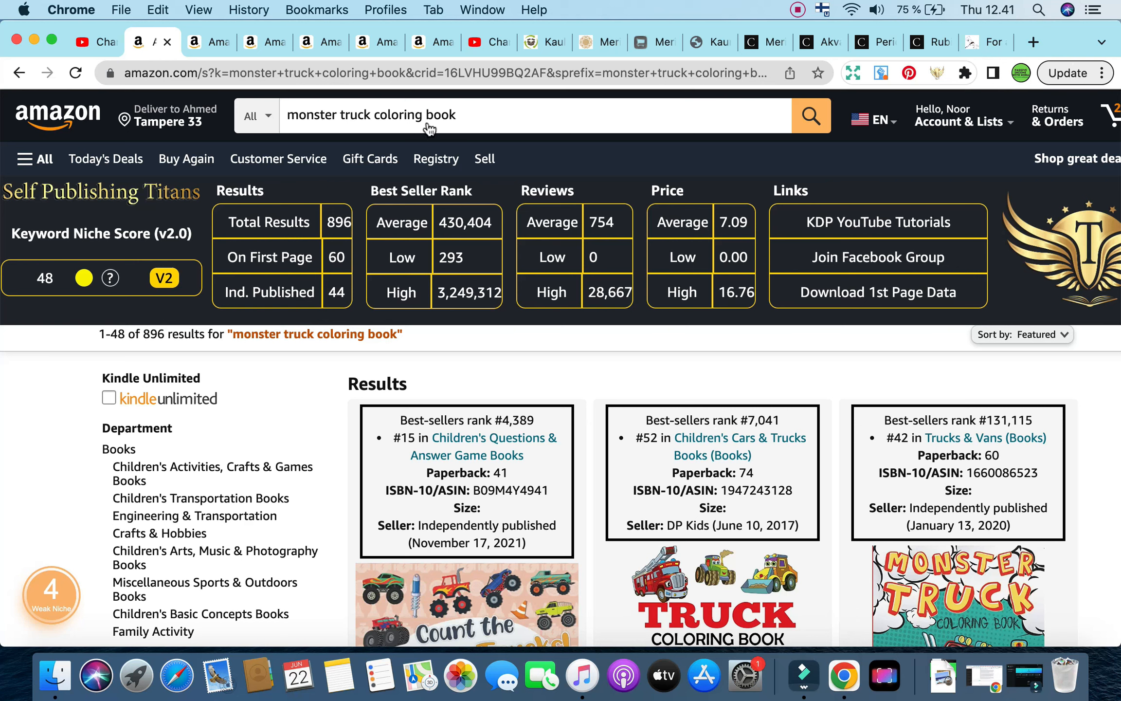
- Review the 'auto service repair invoice' stats, then return to the YouTube Studio dashboard
left_click(311, 43)
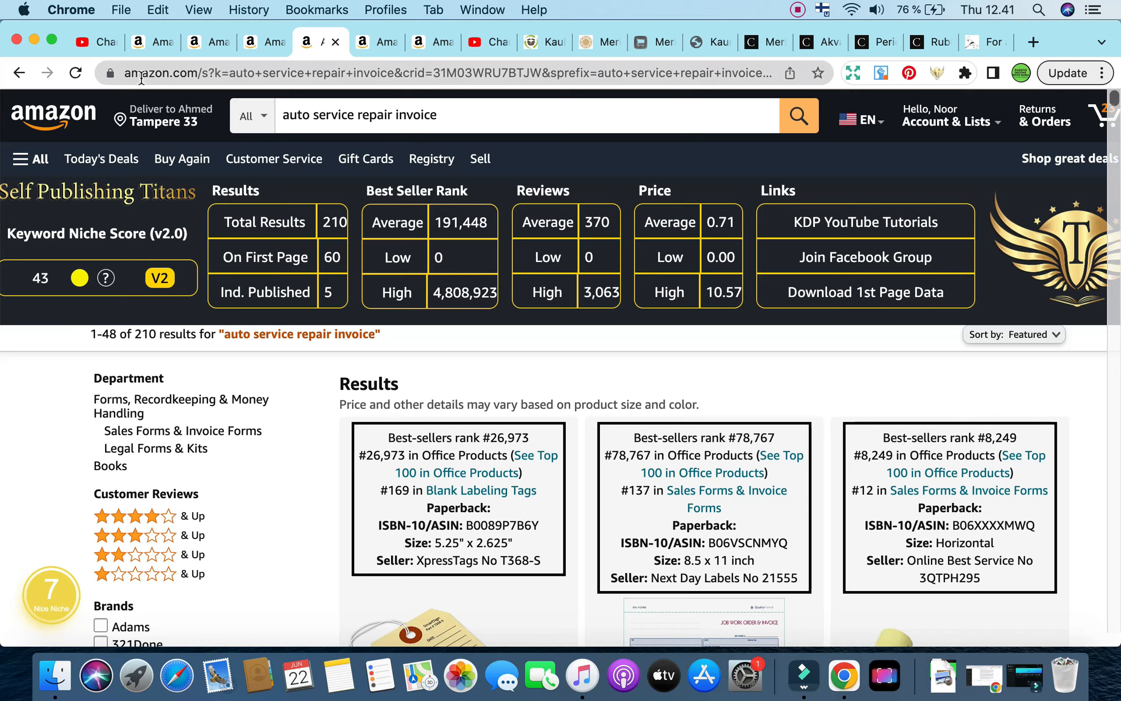
left_click(84, 42)
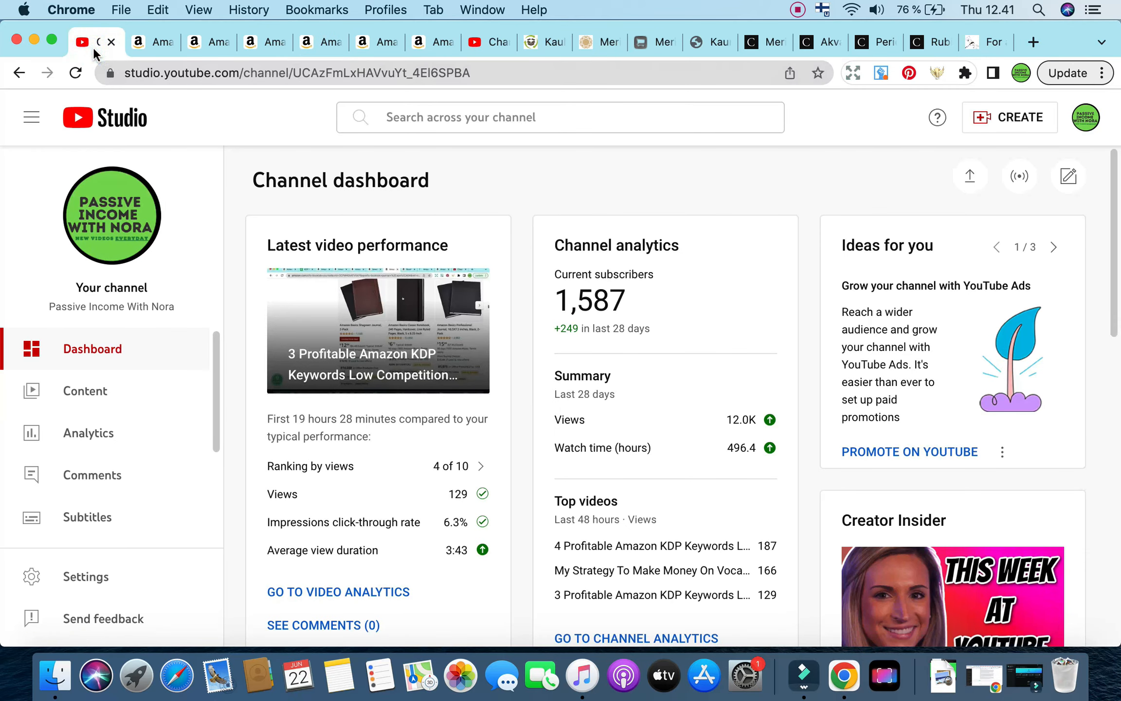